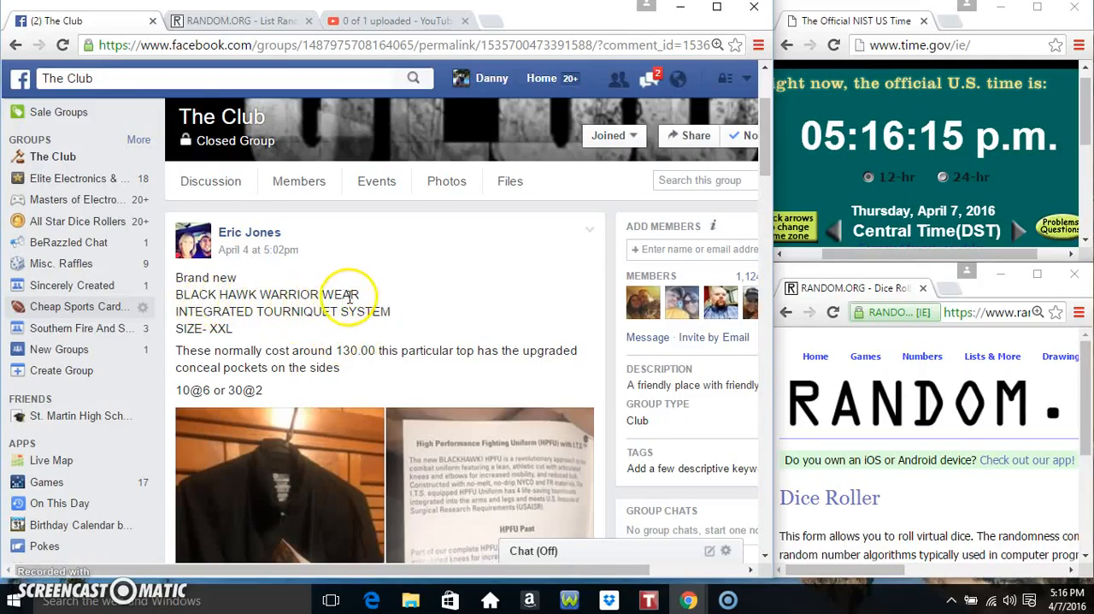
{"action": "mouse_move", "coordinate": [335, 402]}
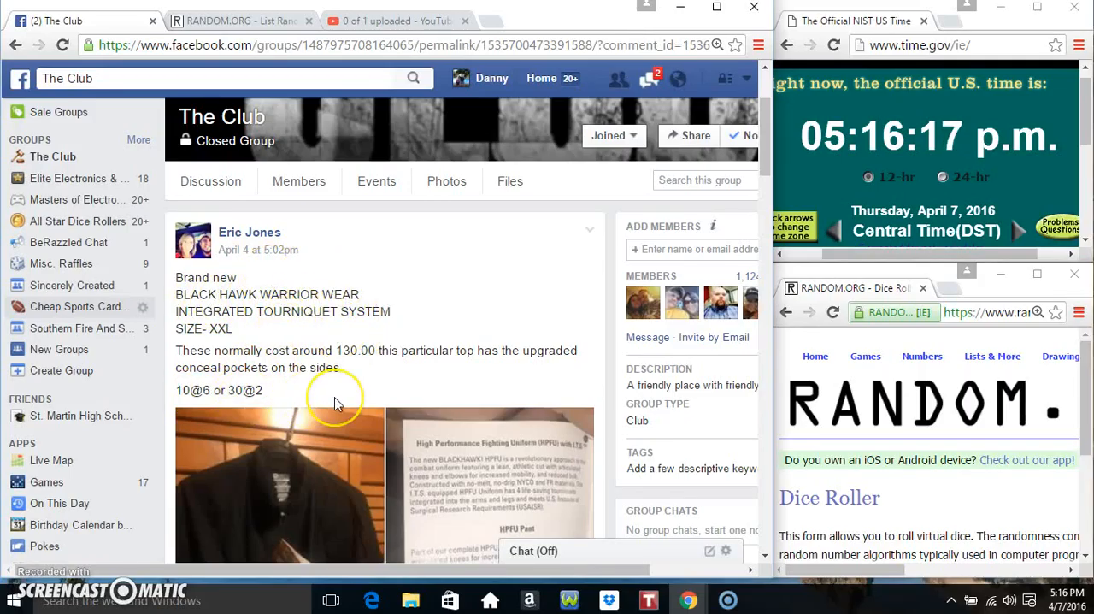
Post a "live" comment under the raffle post in the Facebook group.
{"action": "scroll", "scroll_direction": "down", "scroll_amount": 3}
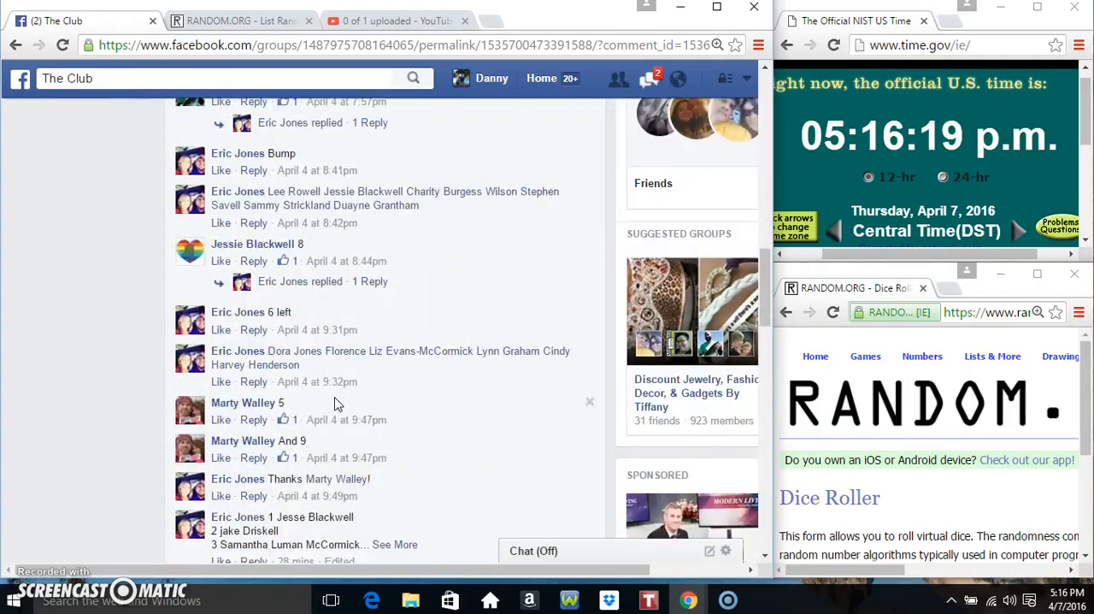
{"action": "scroll", "scroll_direction": "down", "scroll_amount": 3}
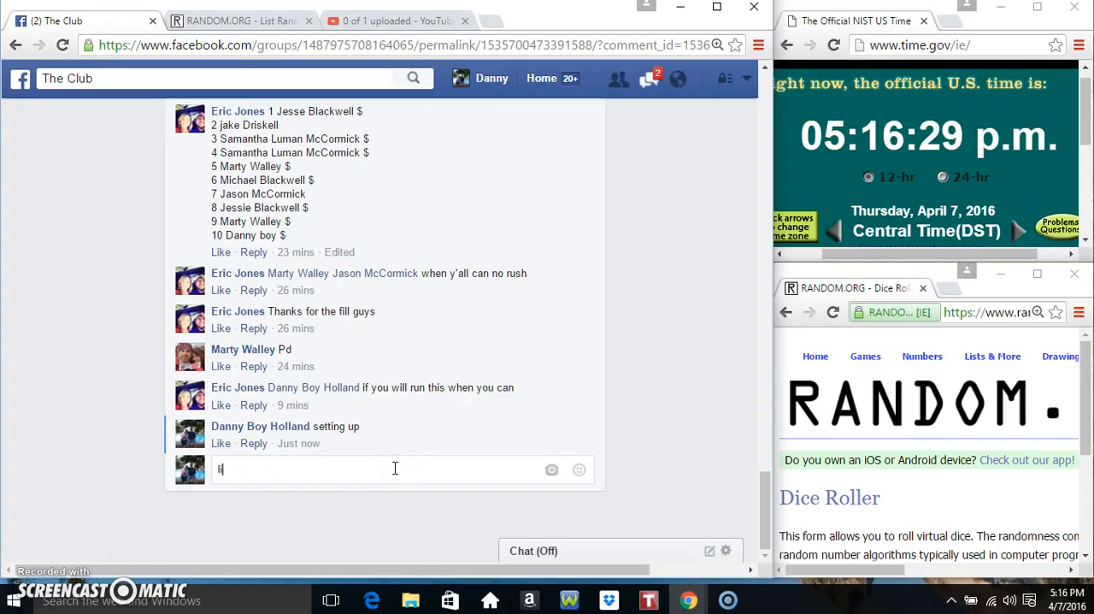
{"action": "key", "text": "enter"}
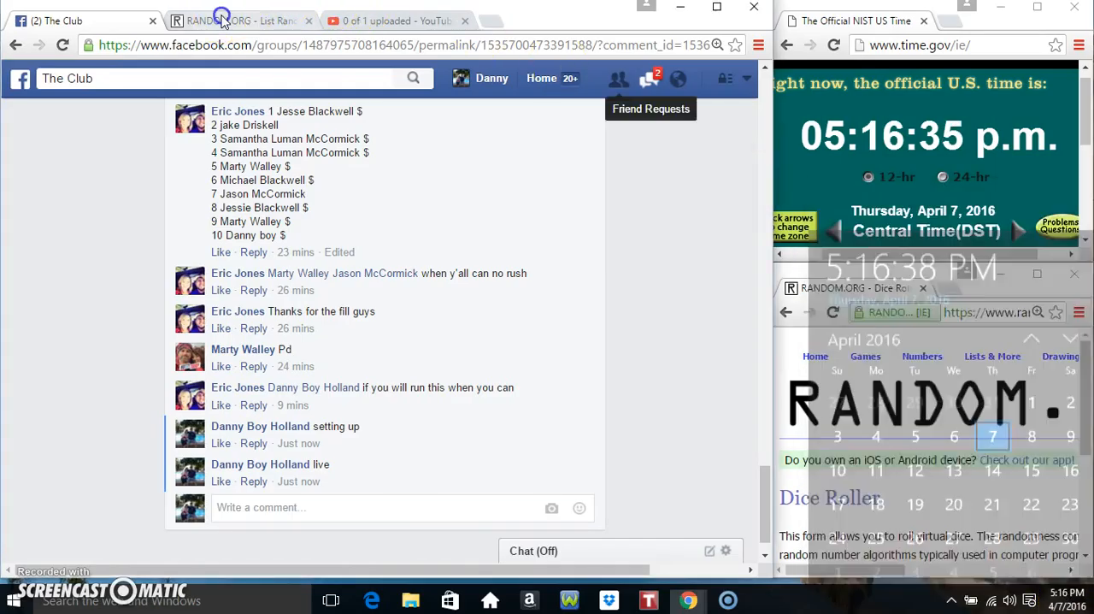
Roll the two virtual dice in the Dice Roller beside the 10-name raffle list.
{"action": "left_click", "coordinate": [239, 20]}
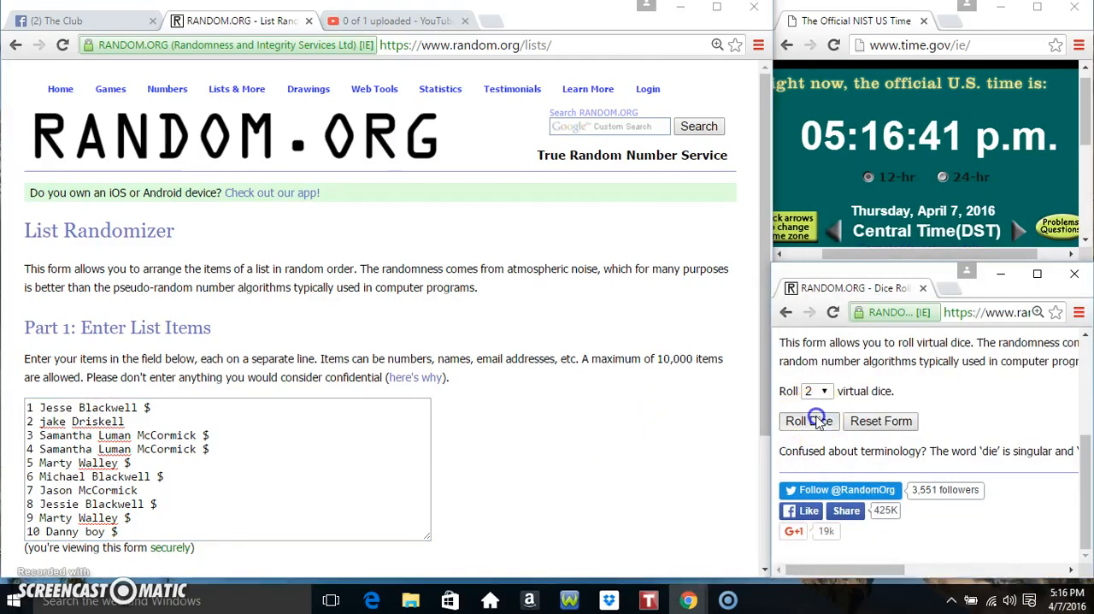
{"action": "left_click", "coordinate": [801, 421]}
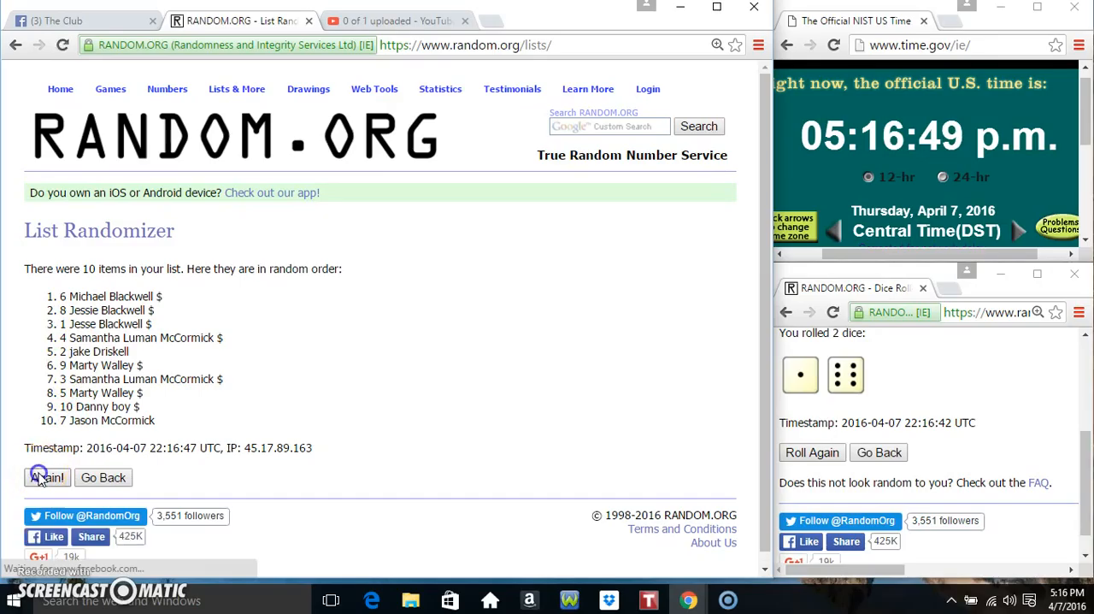
{"action": "left_click", "coordinate": [46, 477]}
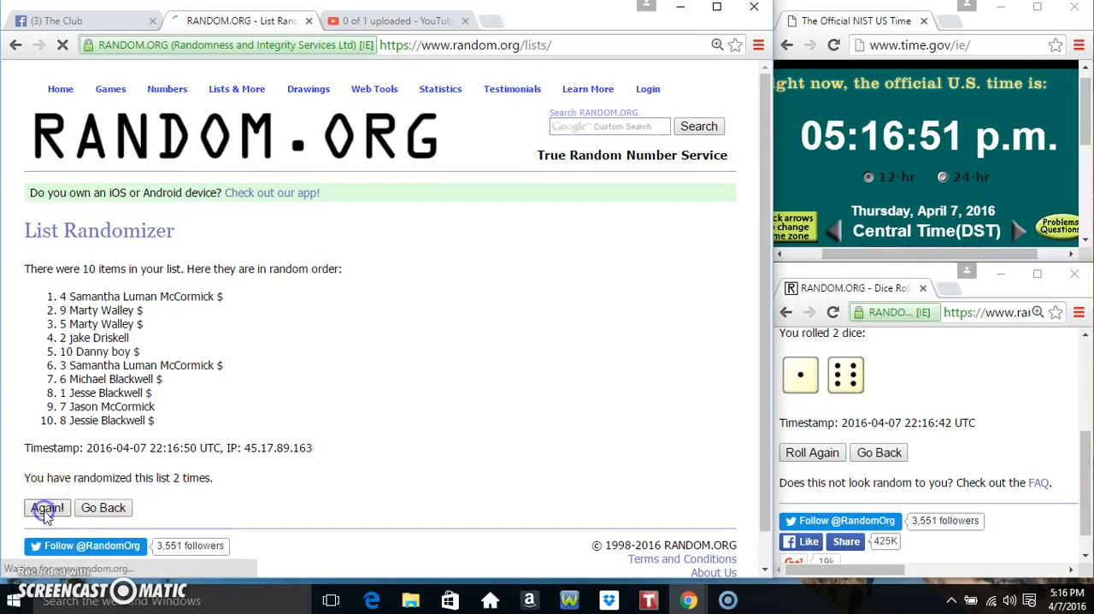
{"action": "left_click", "coordinate": [47, 506]}
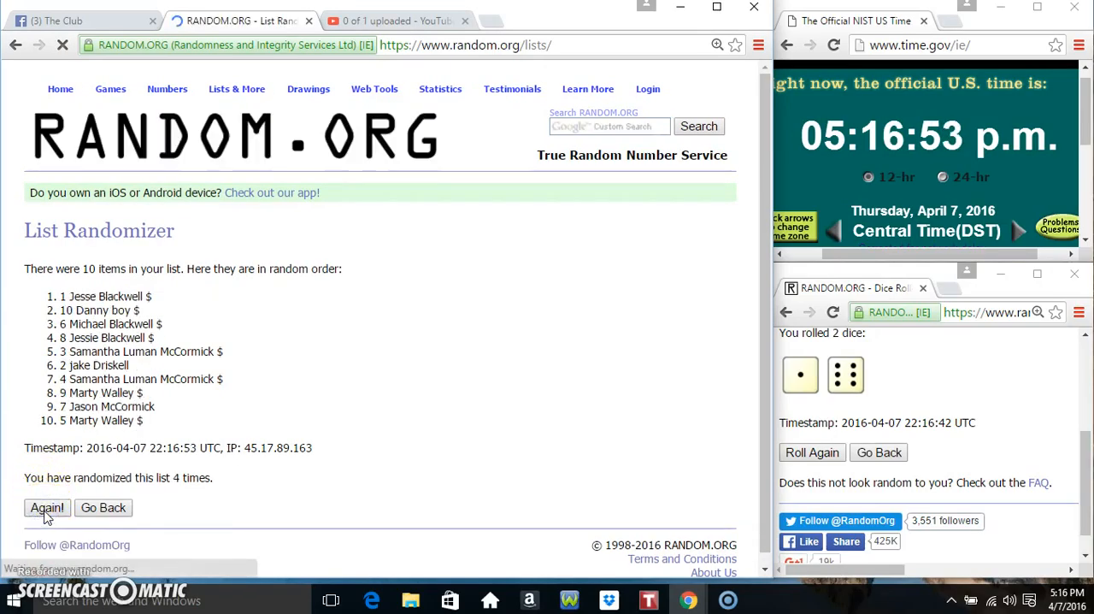
{"action": "left_click", "coordinate": [46, 506]}
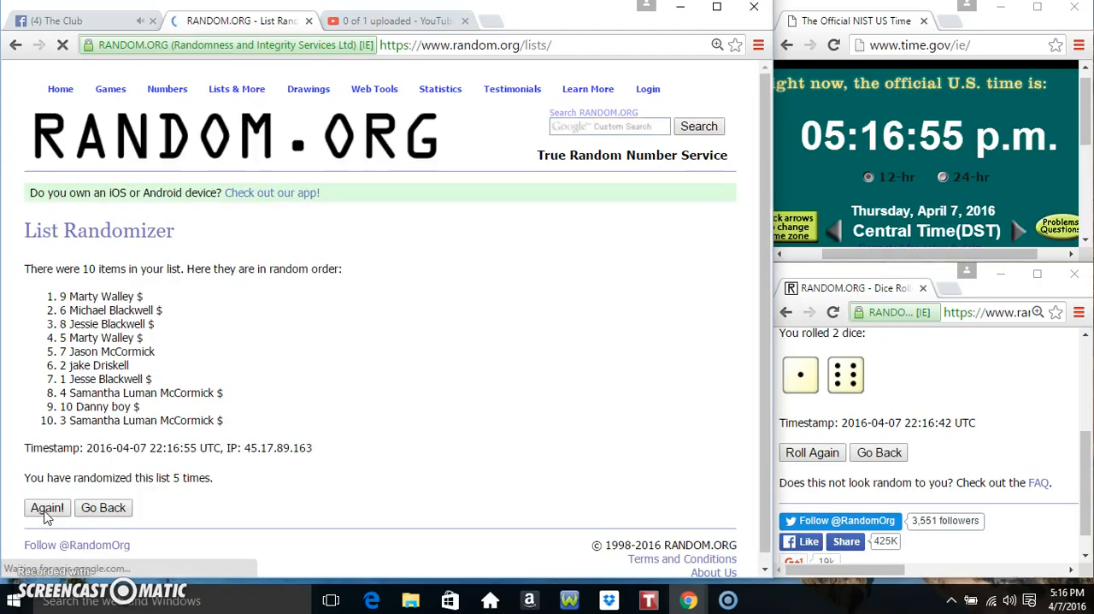
{"action": "left_click", "coordinate": [48, 506]}
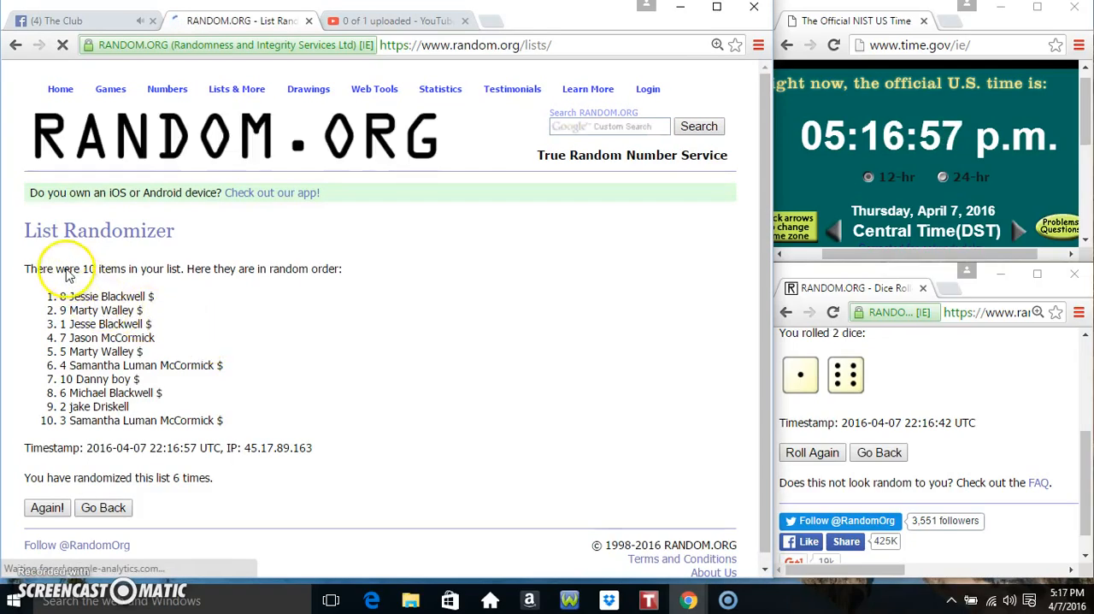
{"action": "double_click", "coordinate": [106, 296]}
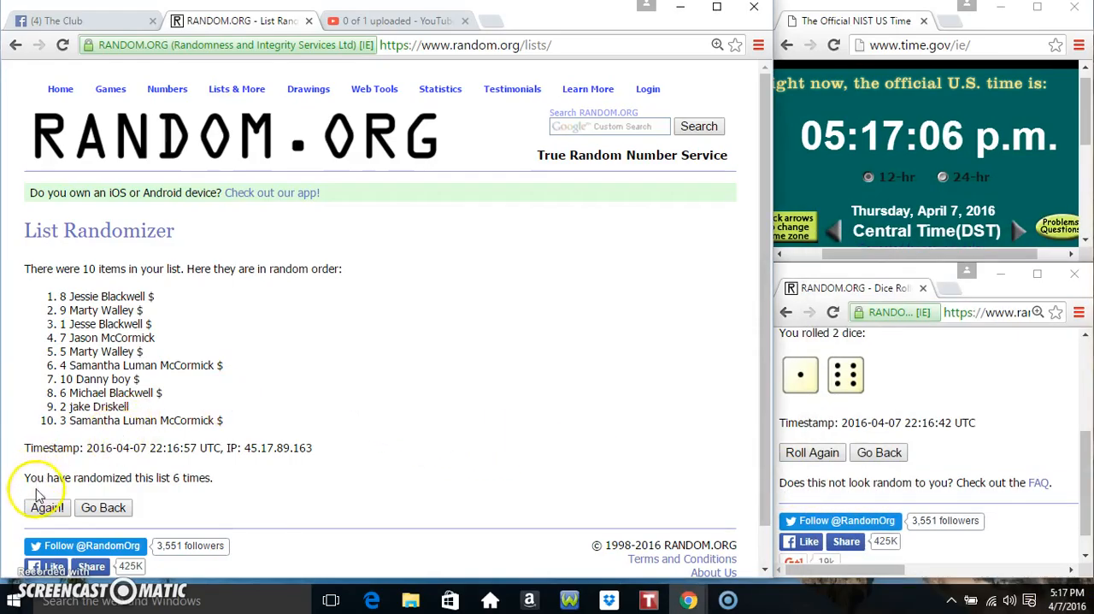
{"action": "left_click", "coordinate": [46, 506]}
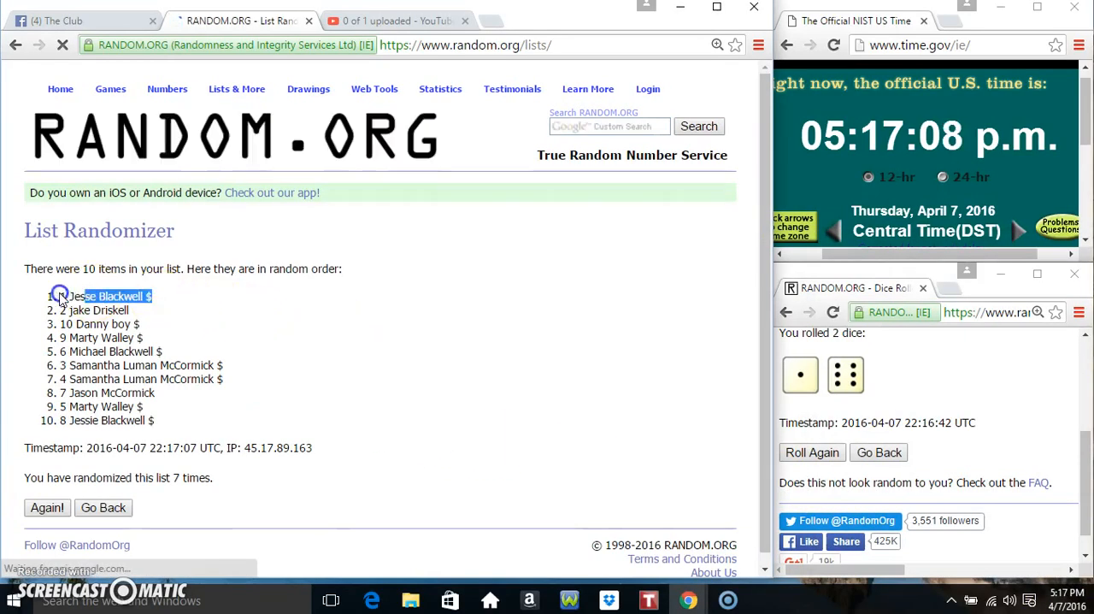